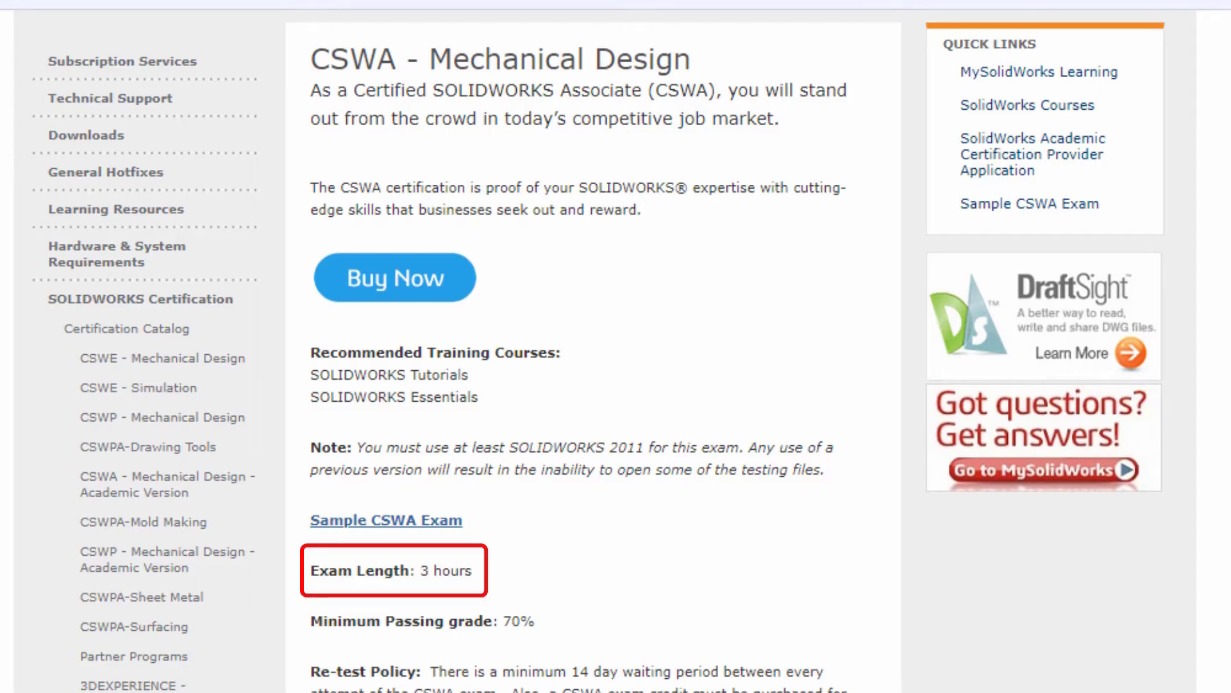
Step: Scroll down to the exam length, passing grade, re-test policy and skill-area list
scroll(down, 3)
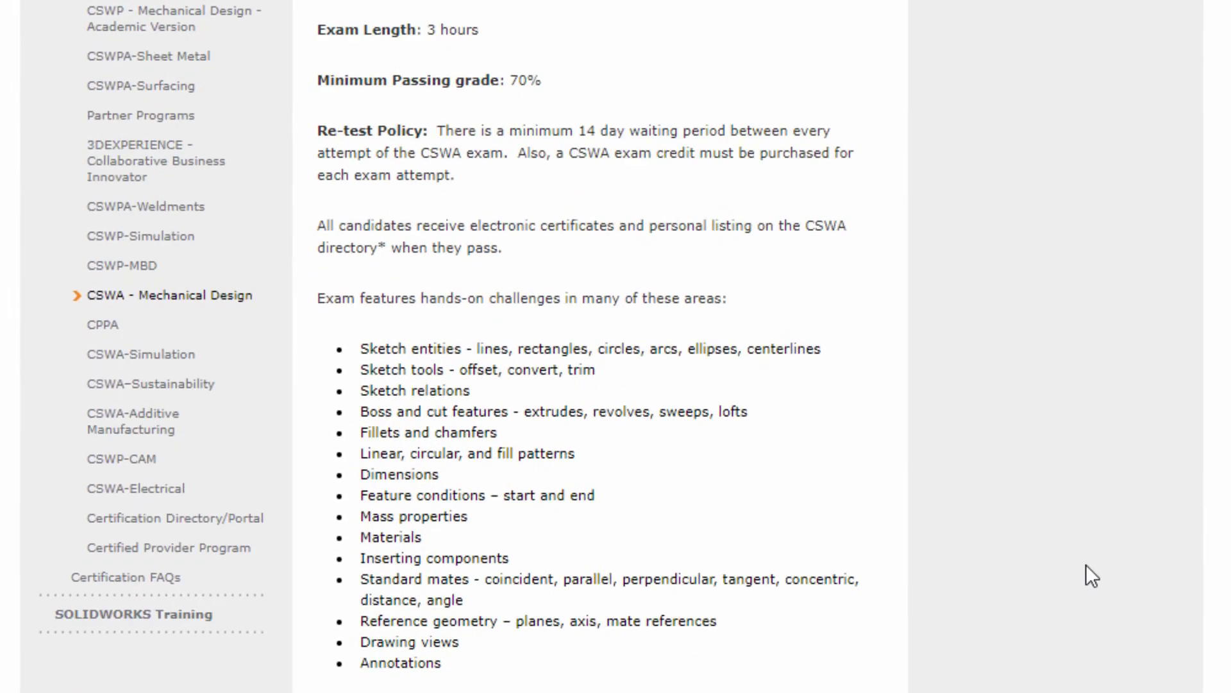
scroll(down, 3)
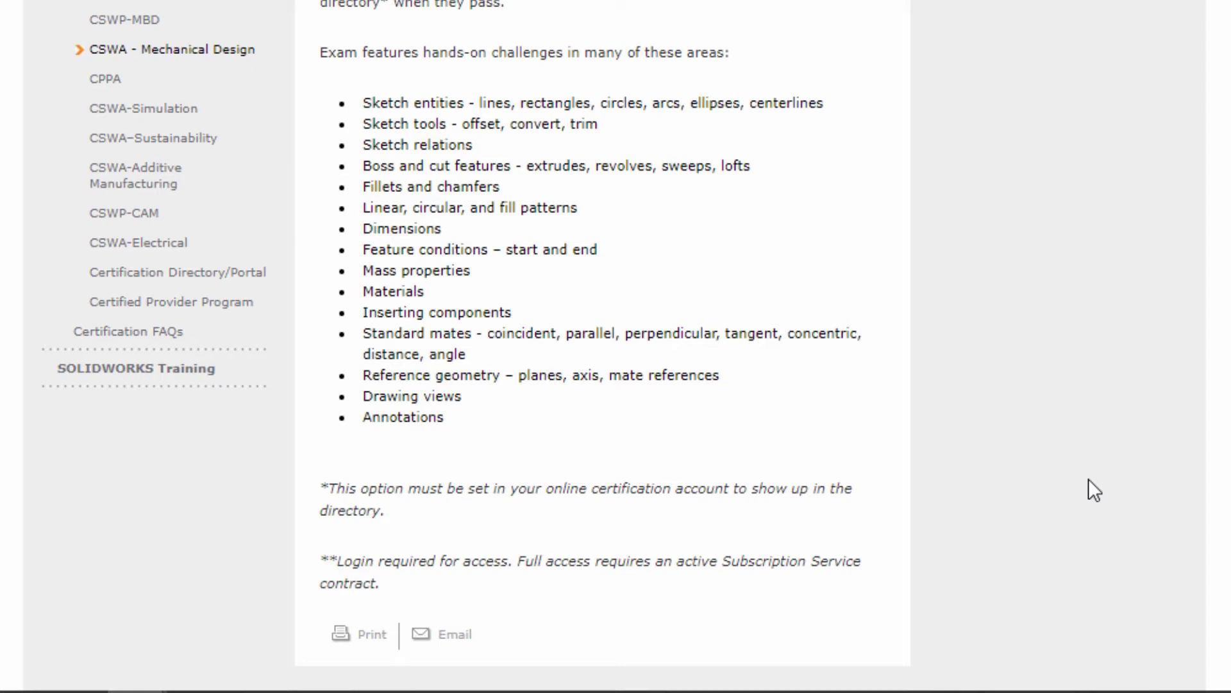
Step: Scroll back up until the Sample CSWA Exam link is in view
scroll(up, 3)
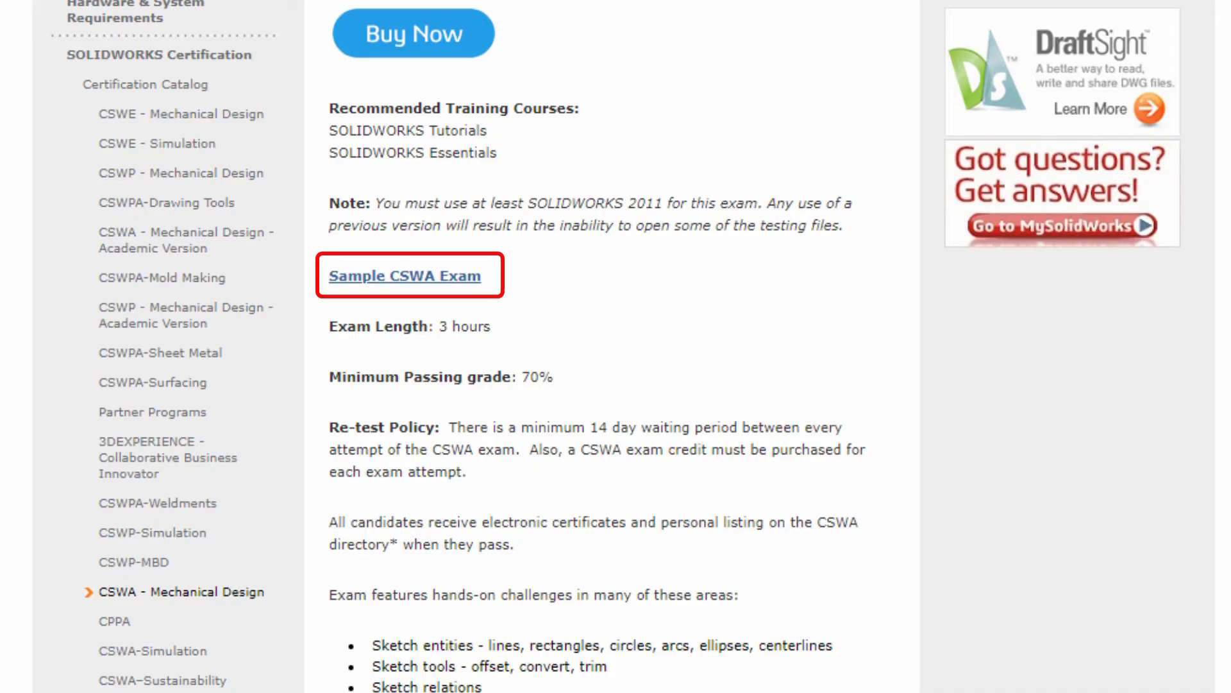
Step: Download the sample exam files and open CSWASampleExam.pdf in Acrobat Reader at Part 2: Part Modeling
click(404, 274)
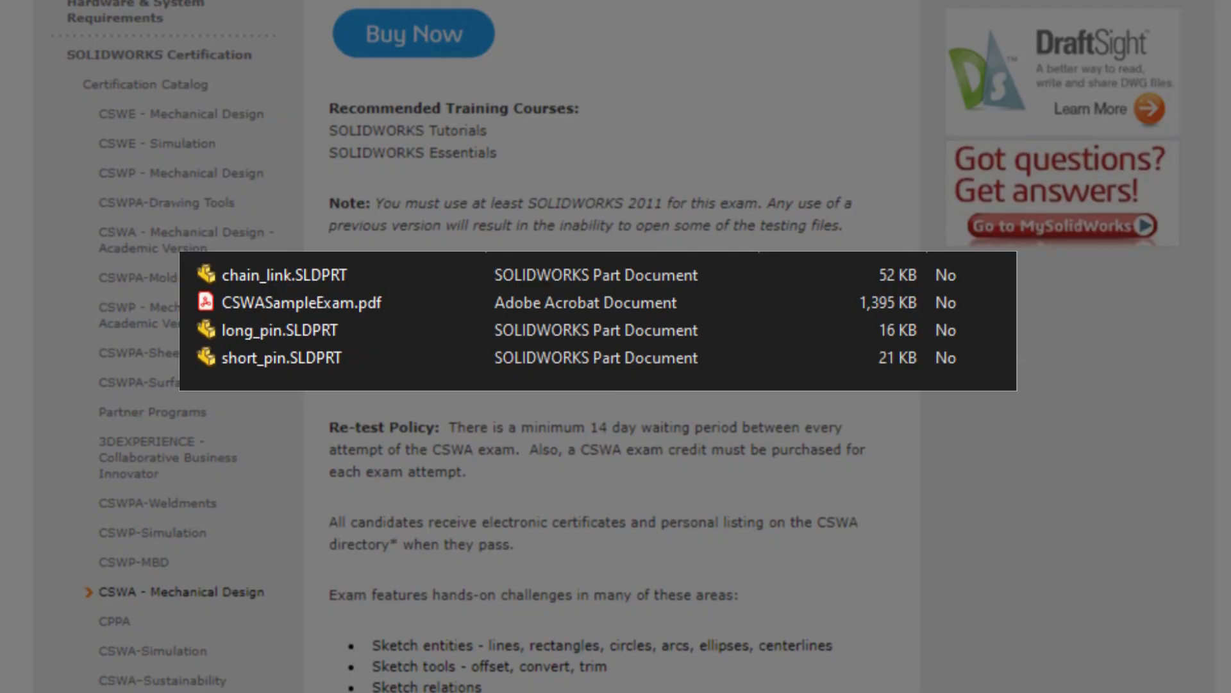
mouse_move(644, 425)
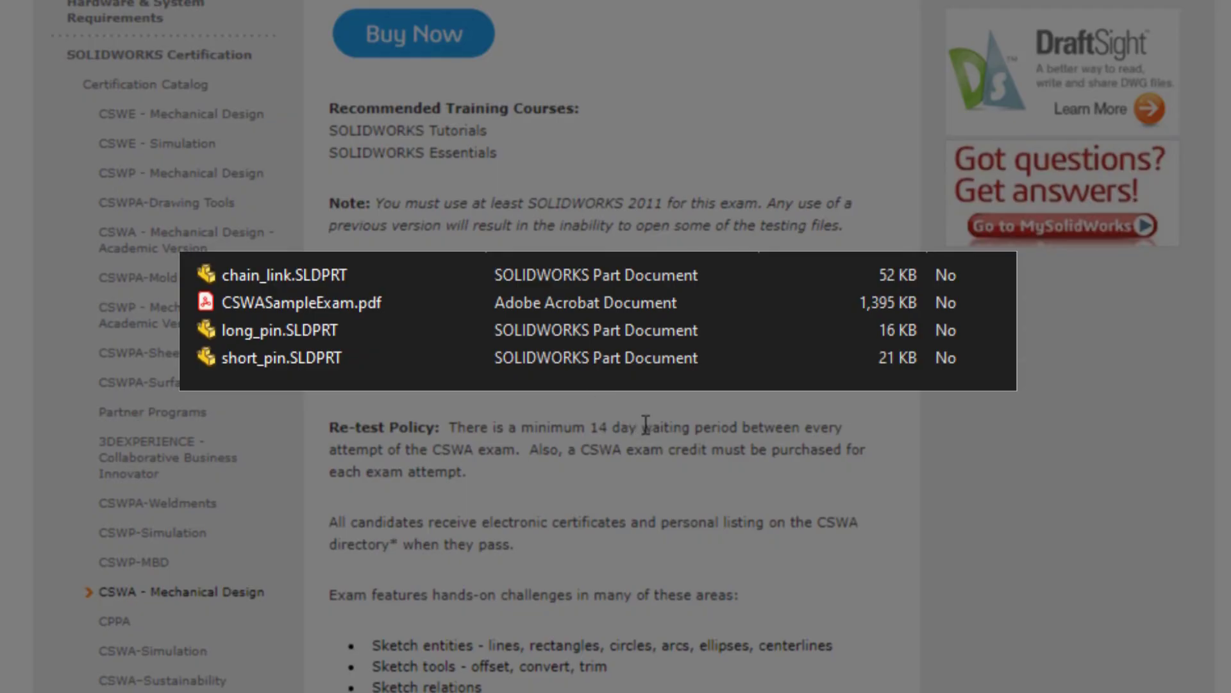
double_click(299, 303)
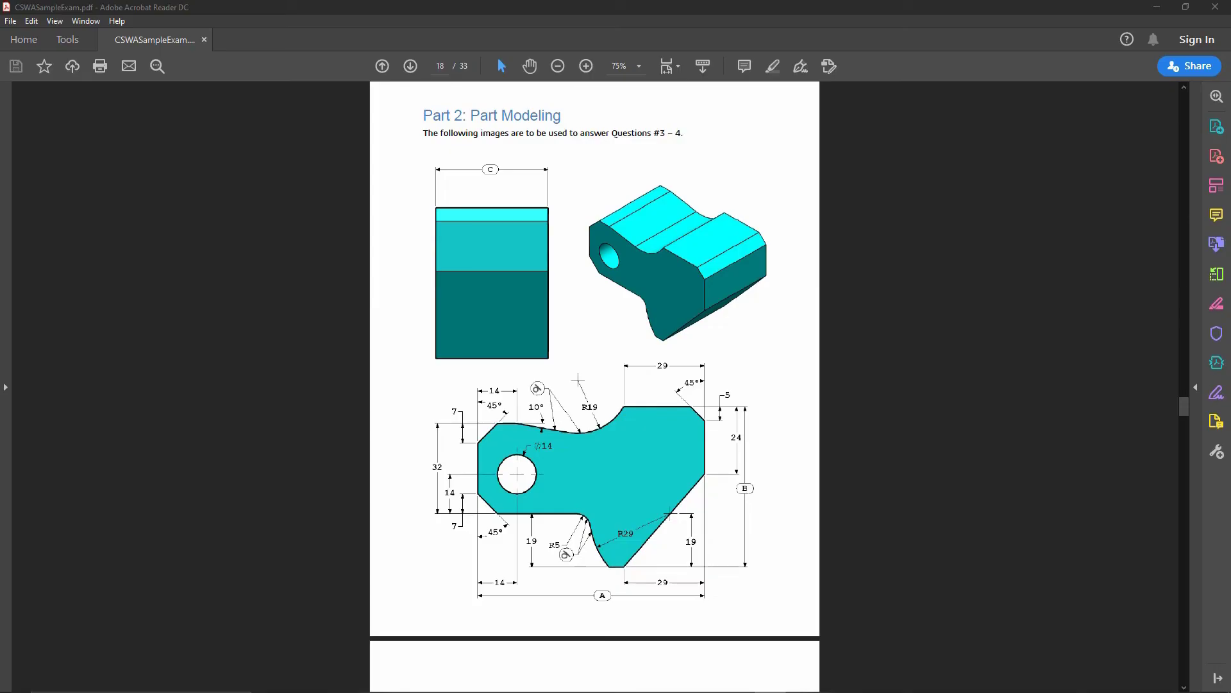